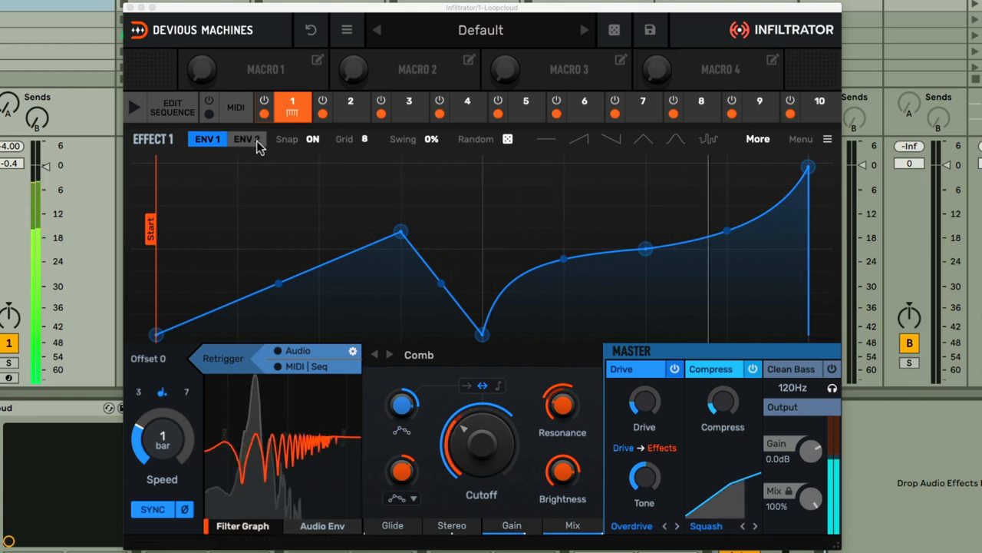
- Preview the comb effect's Envelope 2, then return to Envelope 1
{"action": "left_click", "coordinate": [247, 139]}
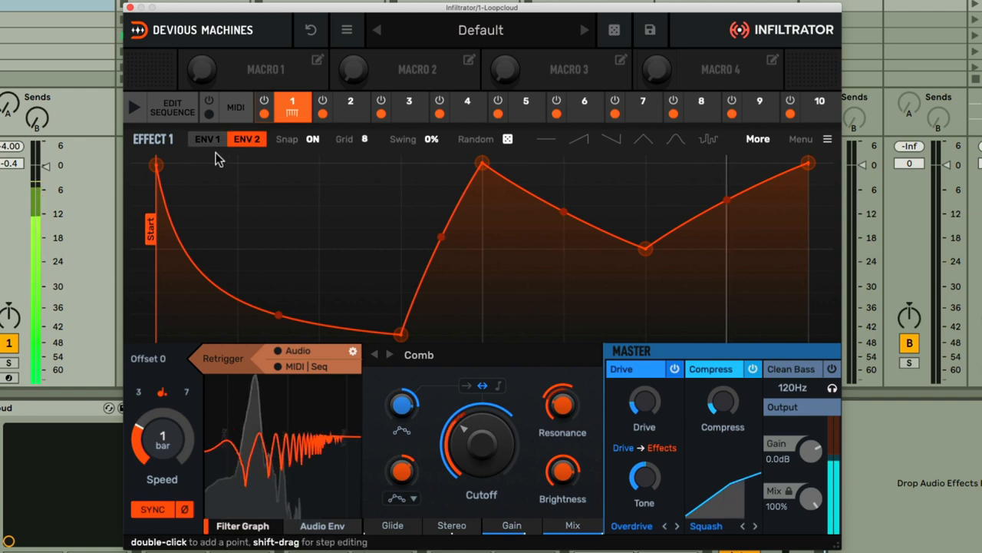
{"action": "left_click", "coordinate": [206, 139]}
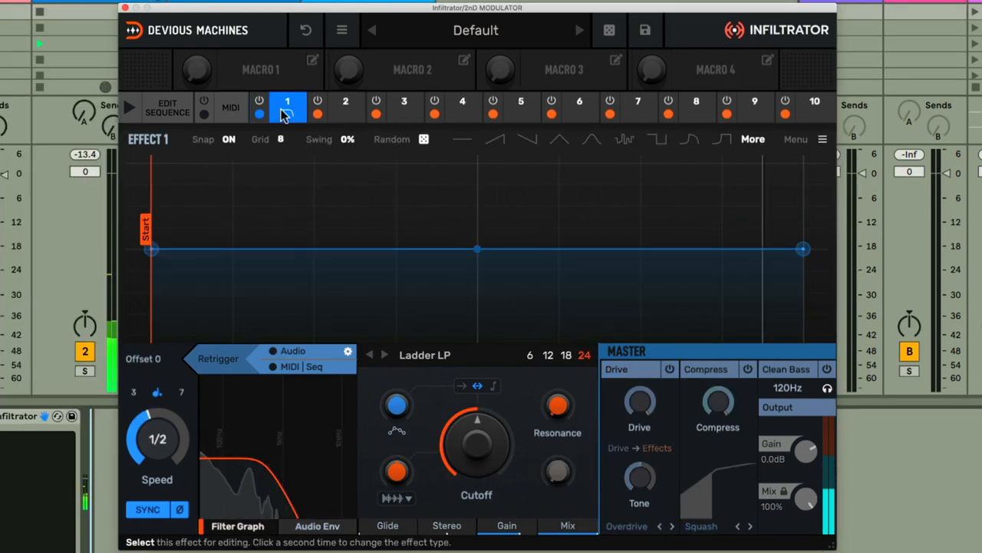
- Switch slot 1's effect type from Ladder LP to Delay
{"action": "left_click", "coordinate": [288, 101]}
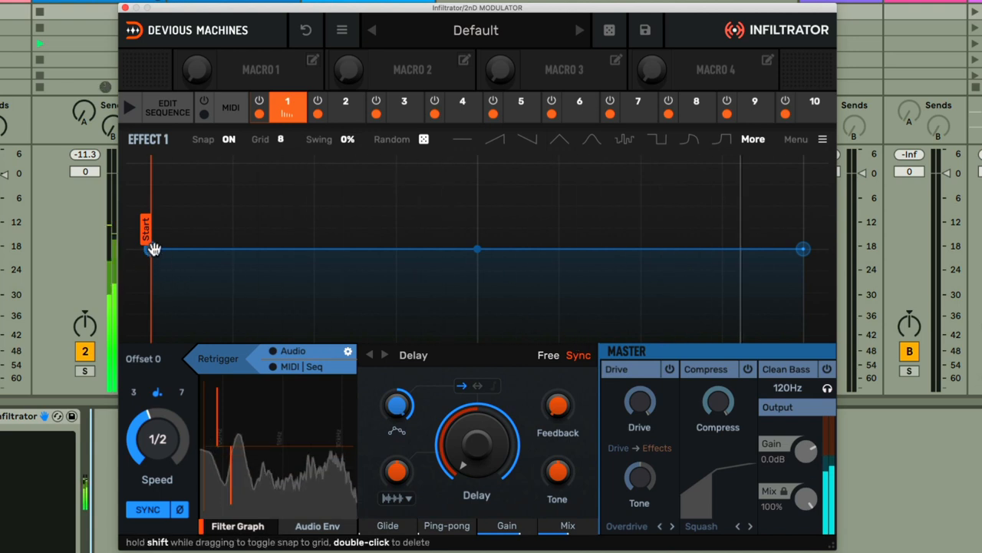
- Ramp the Delay envelope from bottom start to top end, curved exponentially
{"action": "left_click_drag", "start_coordinate": [154, 248], "coordinate": [151, 334]}
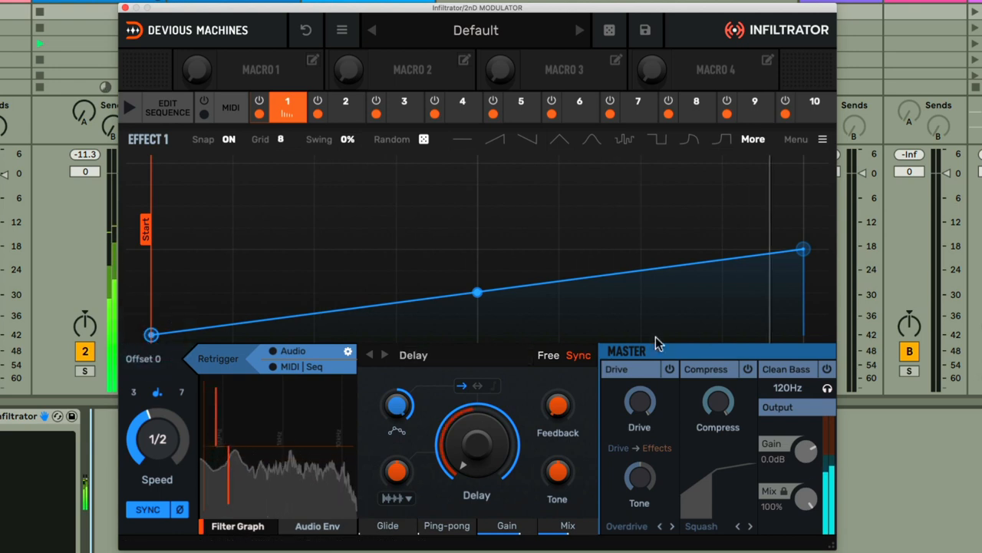
{"action": "left_click_drag", "start_coordinate": [803, 249], "coordinate": [803, 163]}
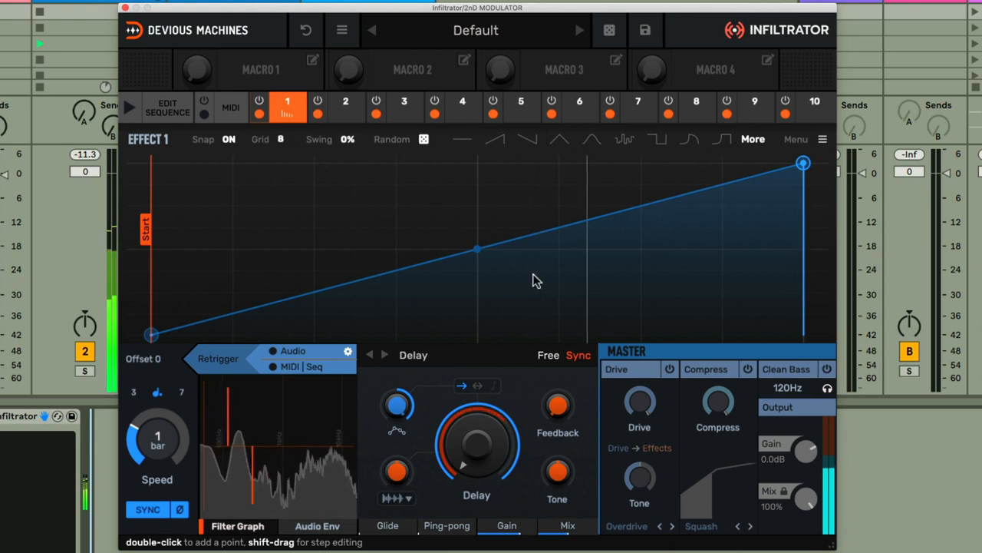
{"action": "left_click_drag", "start_coordinate": [476, 250], "coordinate": [476, 290]}
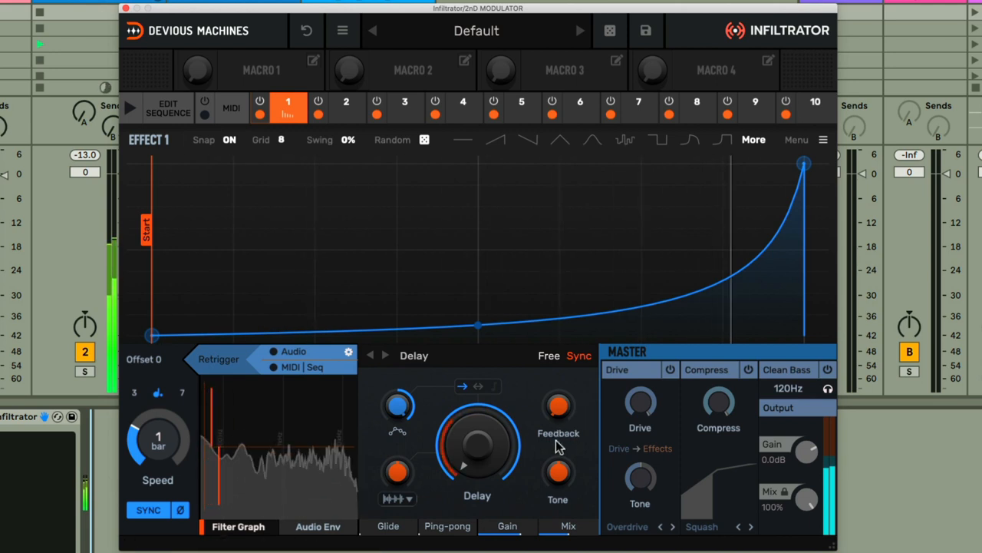
{"action": "mouse_move", "coordinate": [585, 435]}
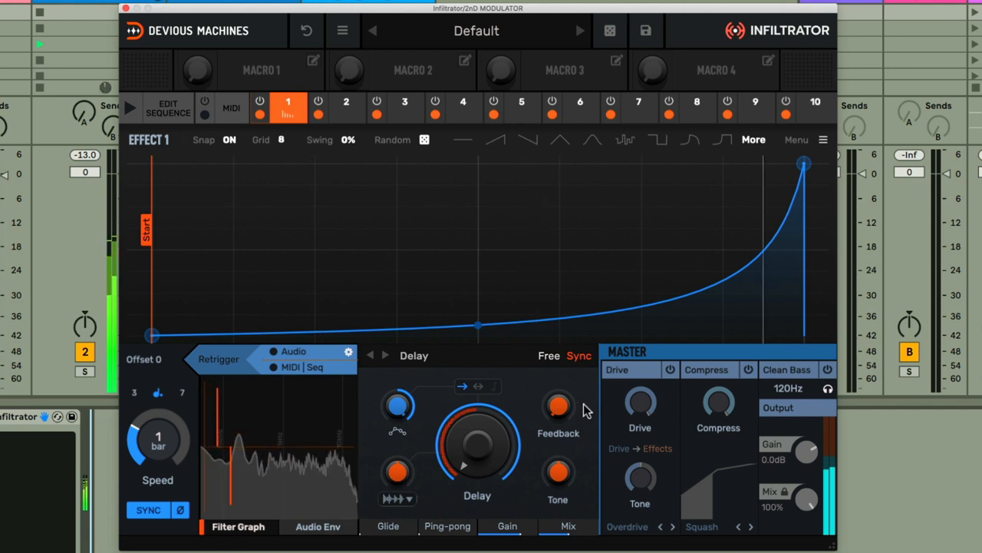
- Drag the Delay Feedback knob up until it reads 80%
{"action": "left_click_drag", "start_coordinate": [559, 403], "coordinate": [568, 399]}
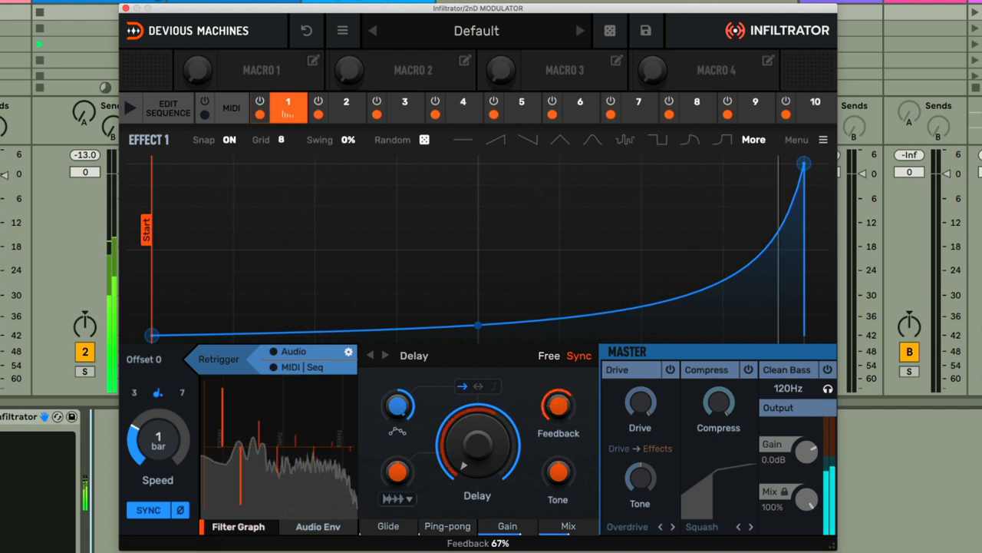
{"action": "left_click_drag", "start_coordinate": [558, 412], "coordinate": [558, 403]}
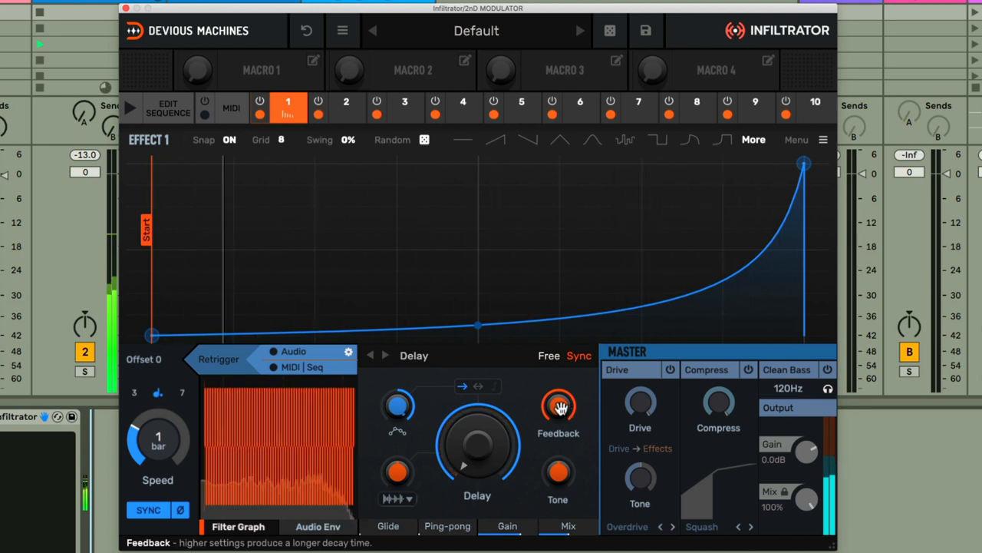
{"action": "left_click_drag", "start_coordinate": [558, 407], "coordinate": [559, 384]}
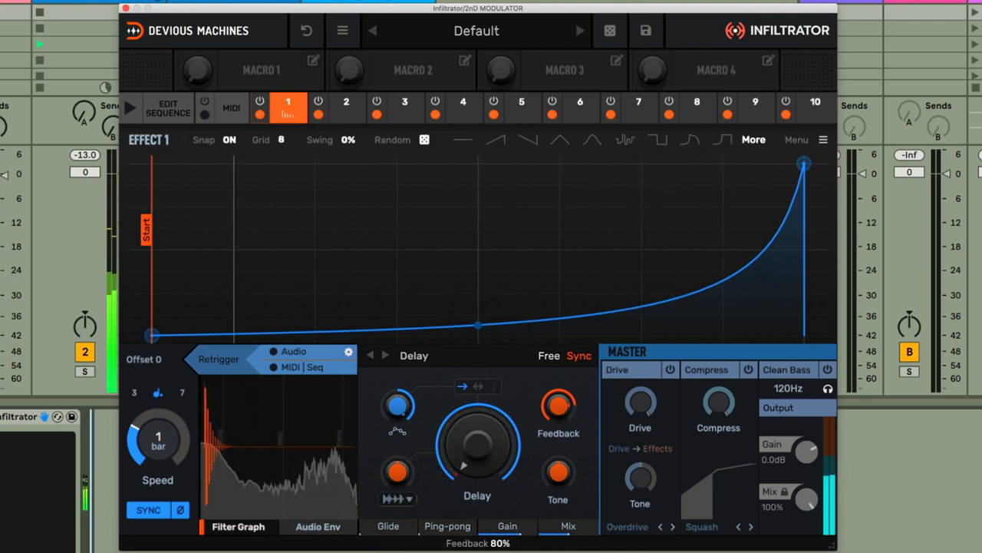
{"action": "mouse_move", "coordinate": [558, 405]}
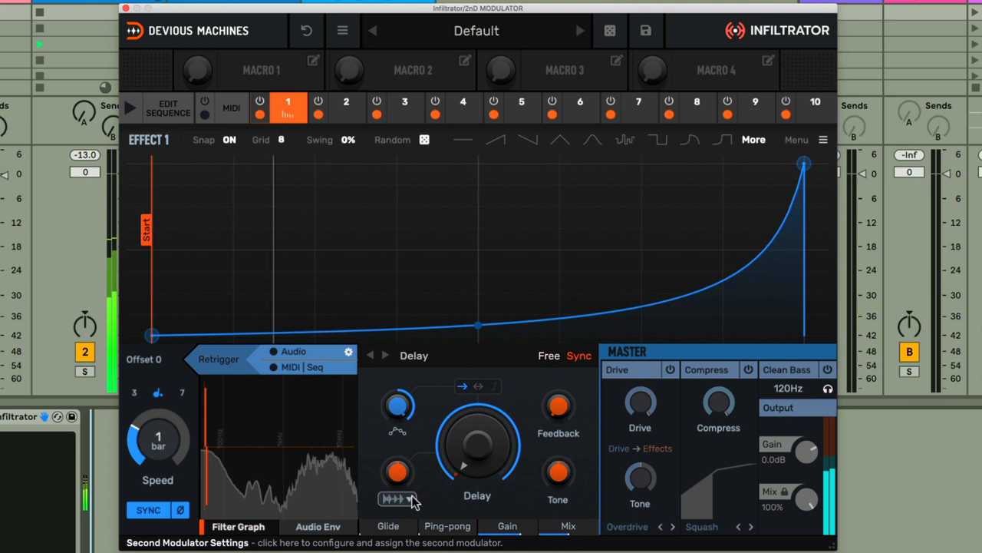
- Set the second modulator's source to Envelope 2, targeting Feedback
{"action": "left_click", "coordinate": [398, 499]}
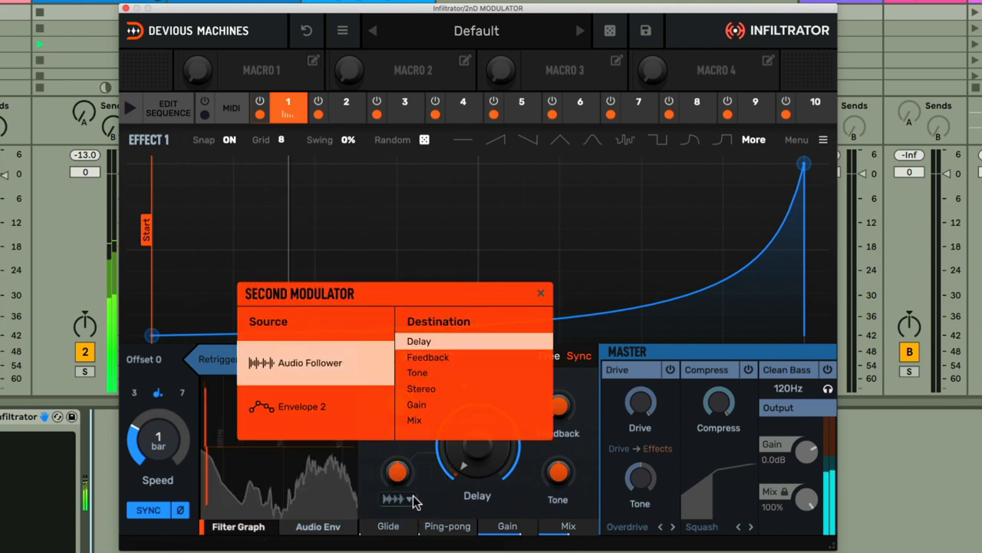
{"action": "mouse_move", "coordinate": [365, 373]}
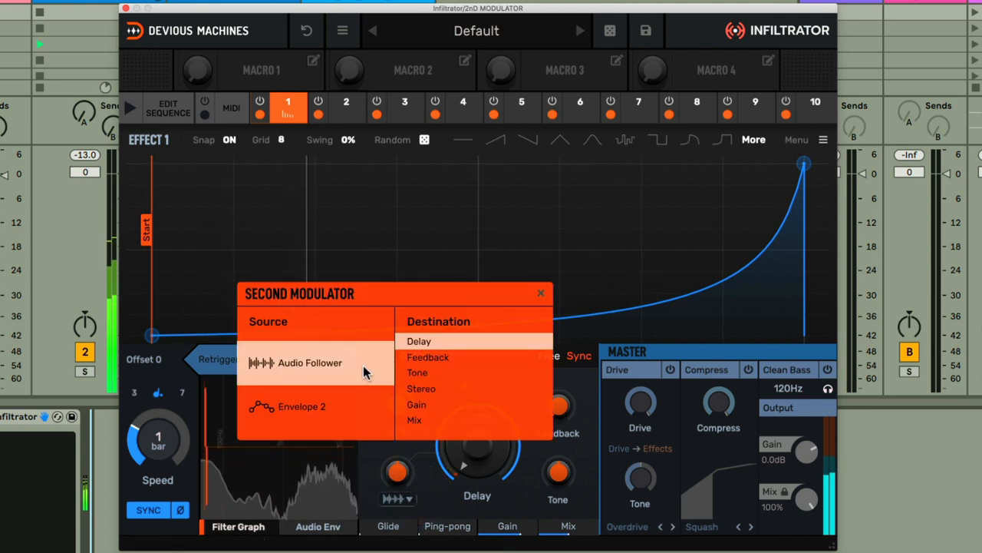
{"action": "left_click", "coordinate": [302, 406]}
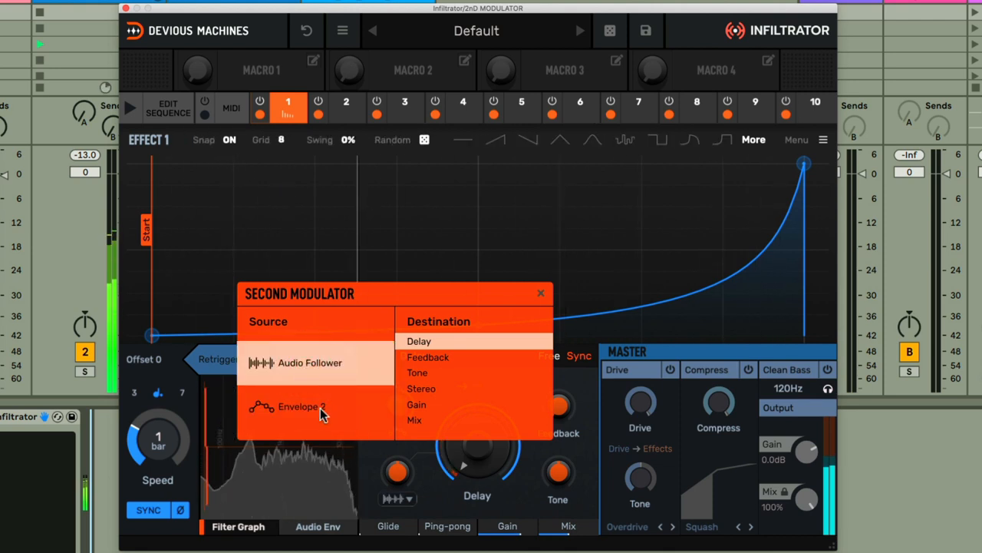
{"action": "left_click", "coordinate": [301, 406]}
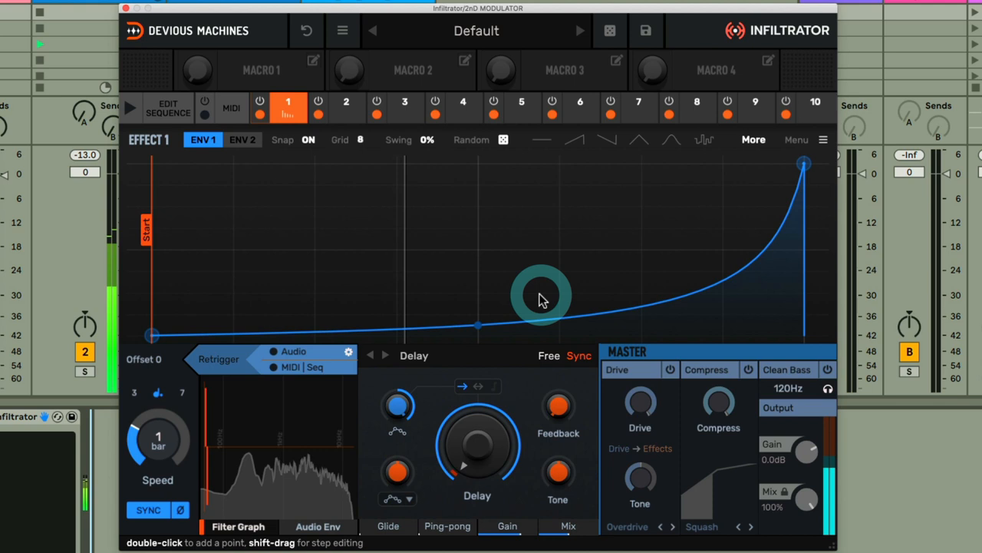
{"action": "mouse_move", "coordinate": [397, 476]}
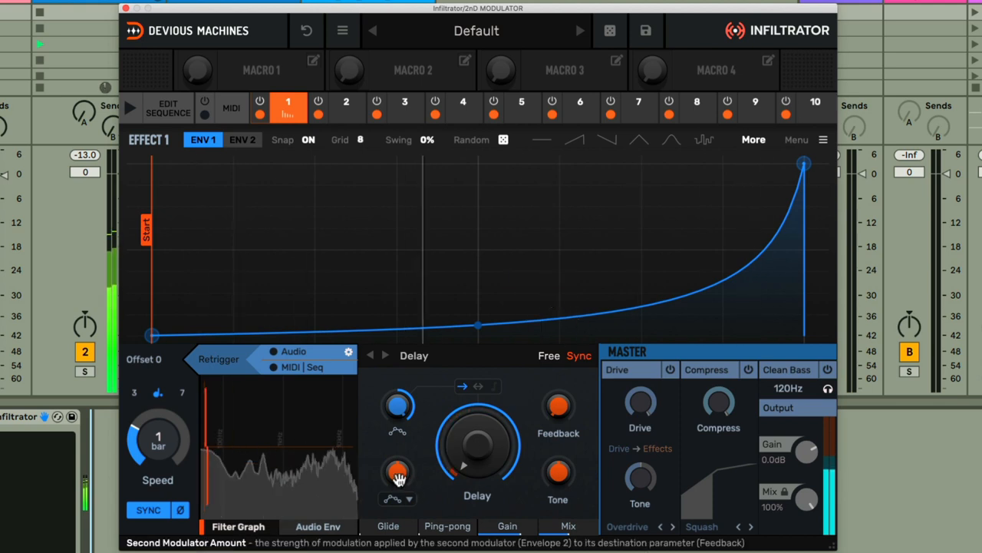
- On Envelope 2, push the start to maximum and draw a high-then-low square step
{"action": "left_click", "coordinate": [243, 139]}
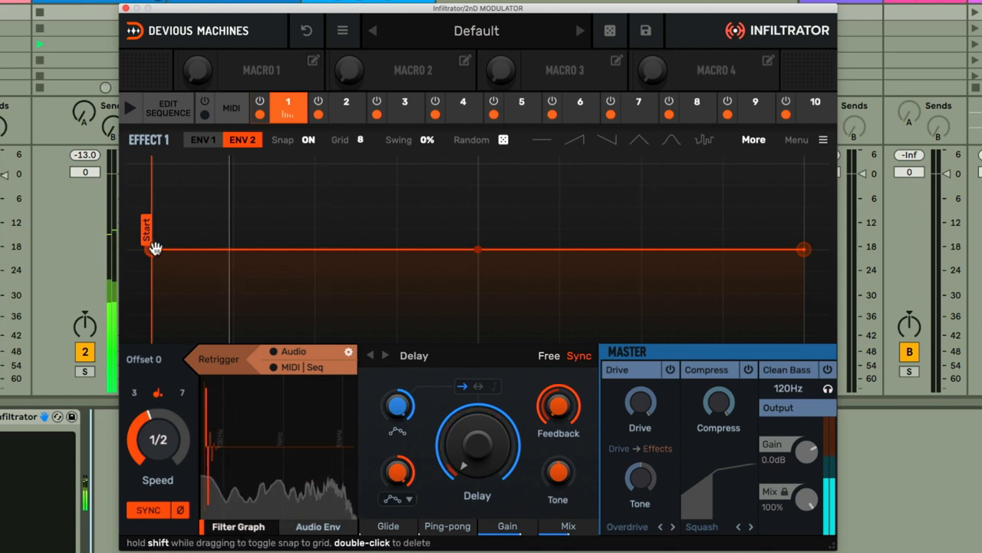
{"action": "left_click_drag", "start_coordinate": [154, 248], "coordinate": [154, 232]}
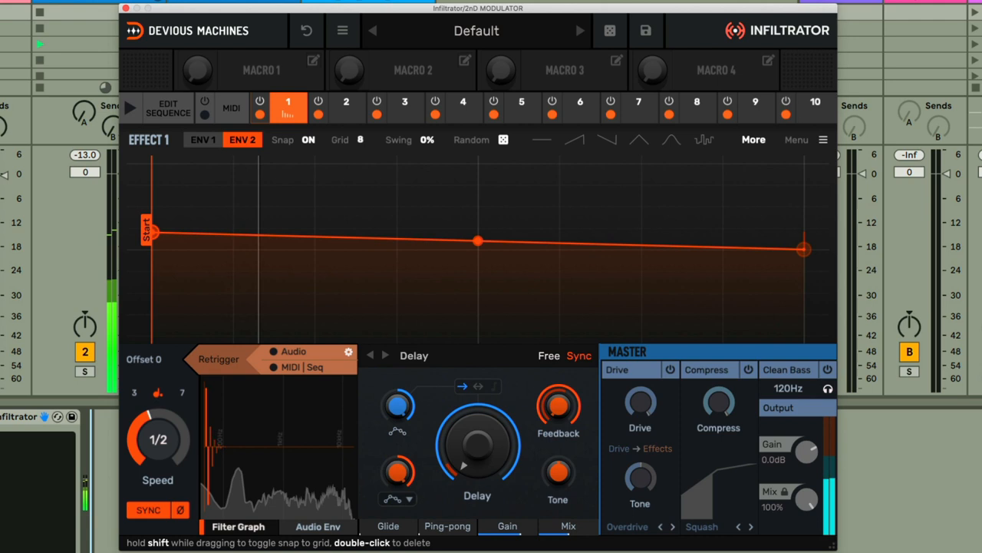
{"action": "left_click_drag", "start_coordinate": [152, 230], "coordinate": [152, 163]}
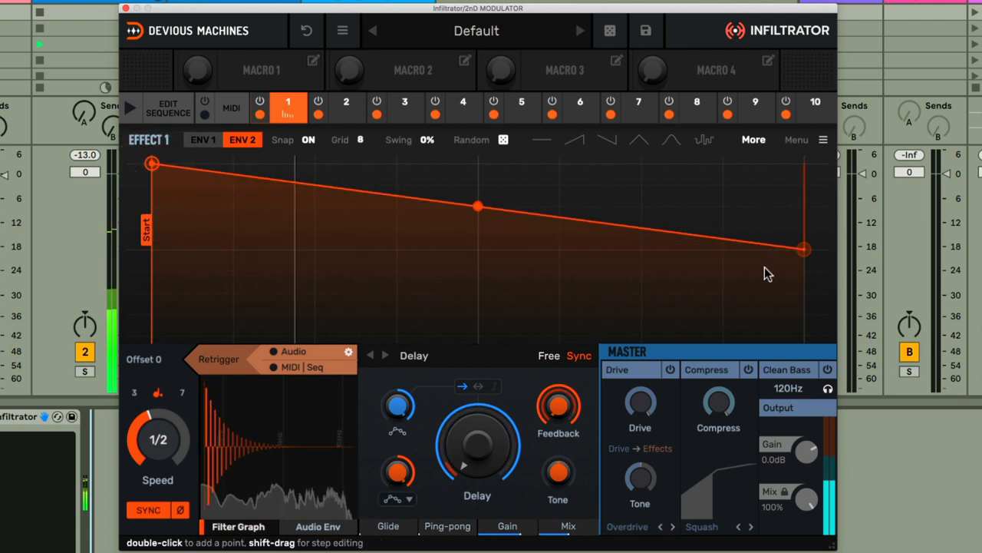
{"action": "left_click_drag", "start_coordinate": [803, 249], "coordinate": [803, 284]}
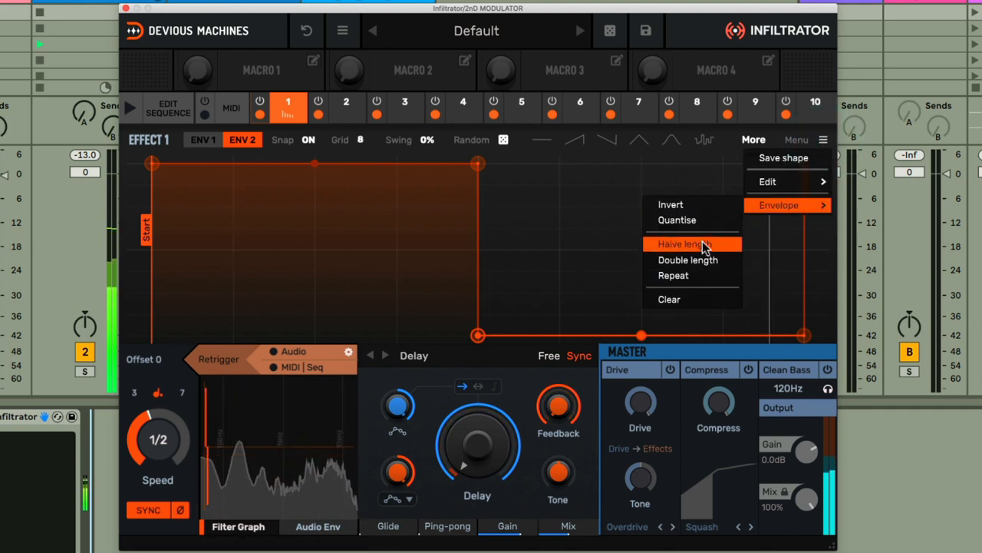
- Halve Envelope 2's length for two pulses and curve the first falling edge
{"action": "left_click", "coordinate": [688, 259]}
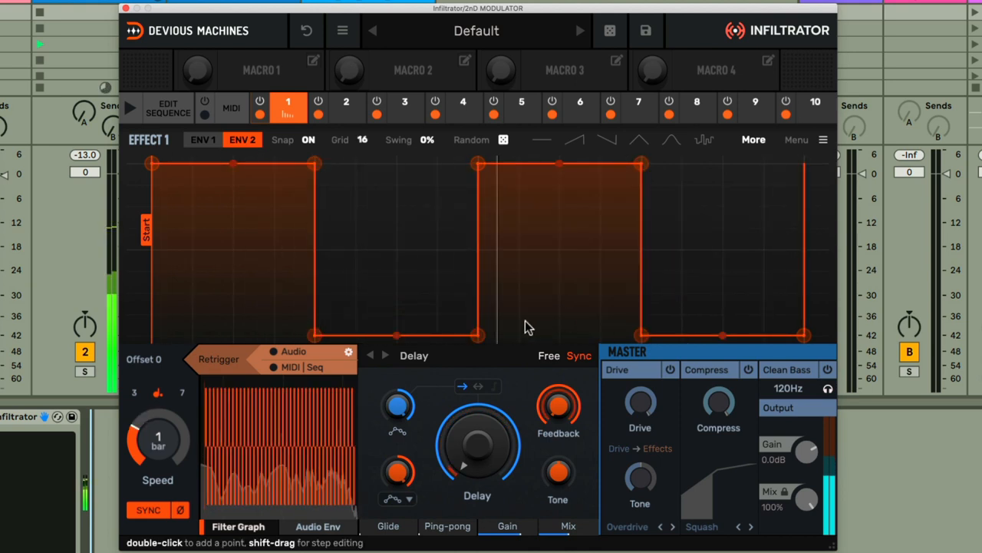
{"action": "mouse_move", "coordinate": [347, 297]}
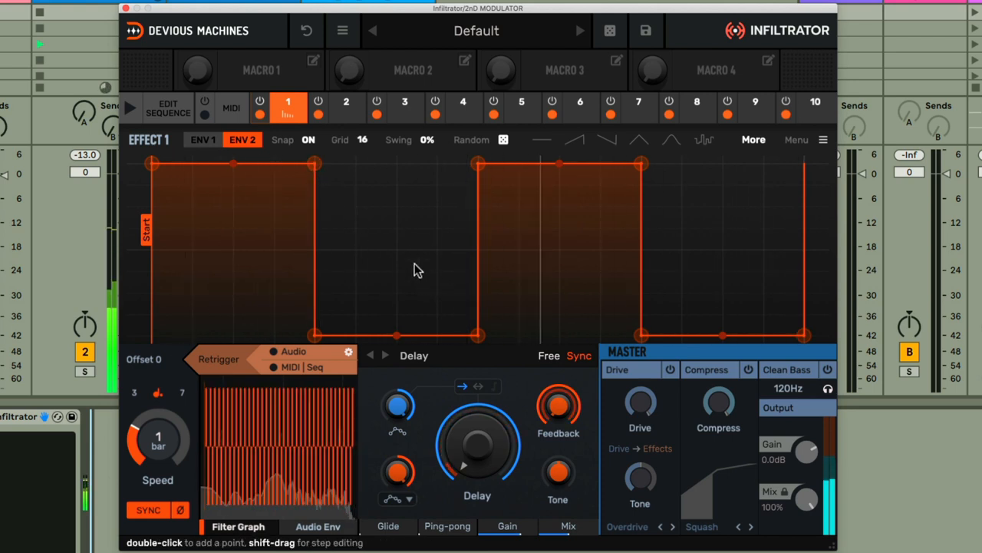
{"action": "left_click_drag", "start_coordinate": [315, 163], "coordinate": [355, 215]}
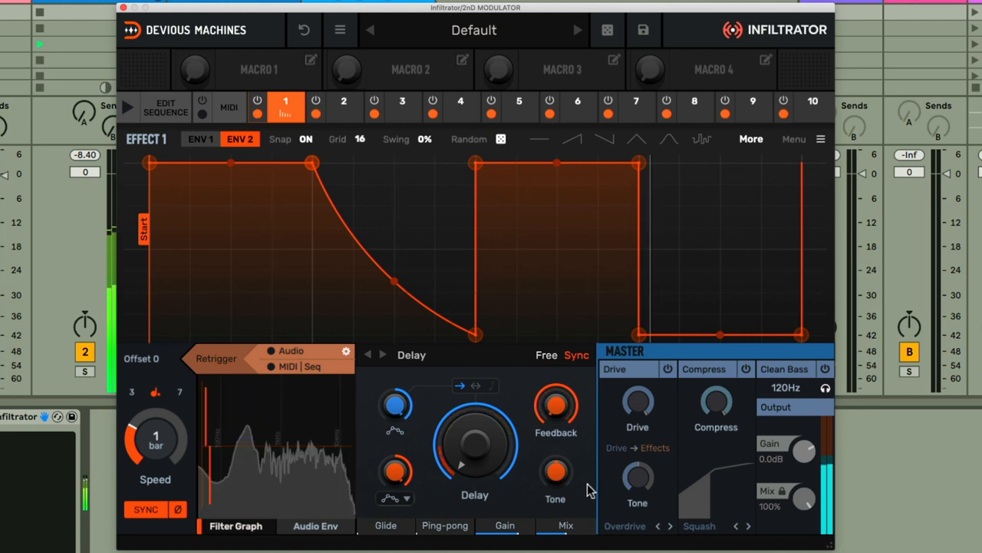
{"action": "mouse_move", "coordinate": [556, 473]}
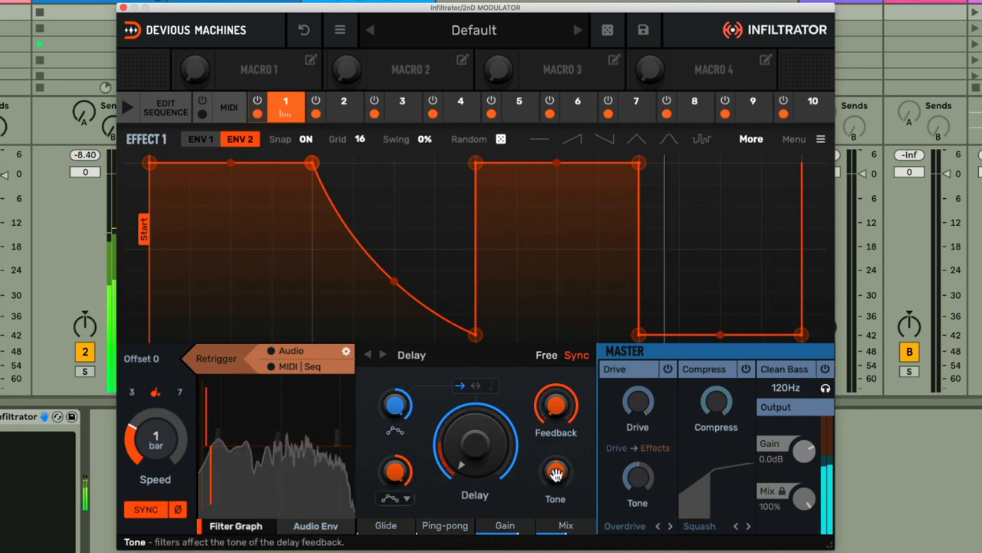